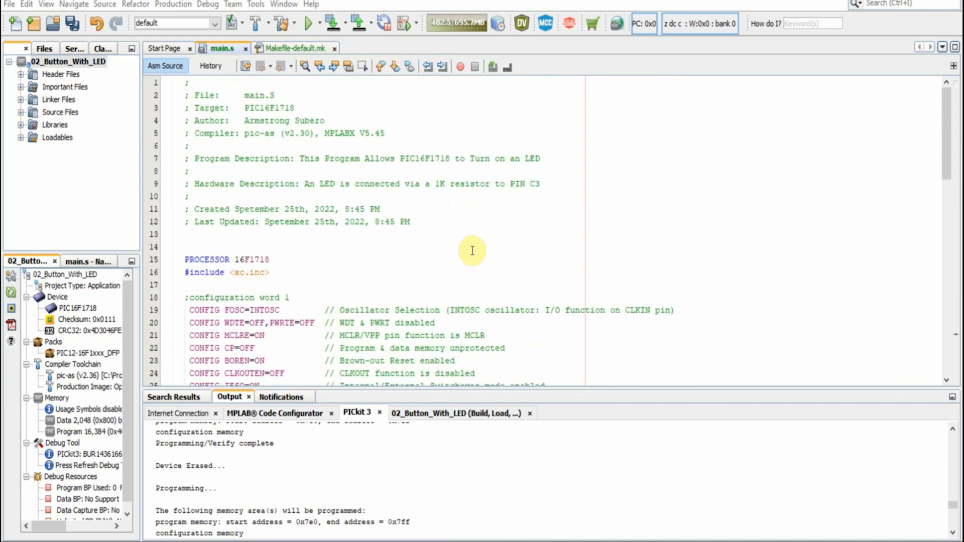
{"action": "scroll", "scroll_direction": "down", "scroll_amount": 3}
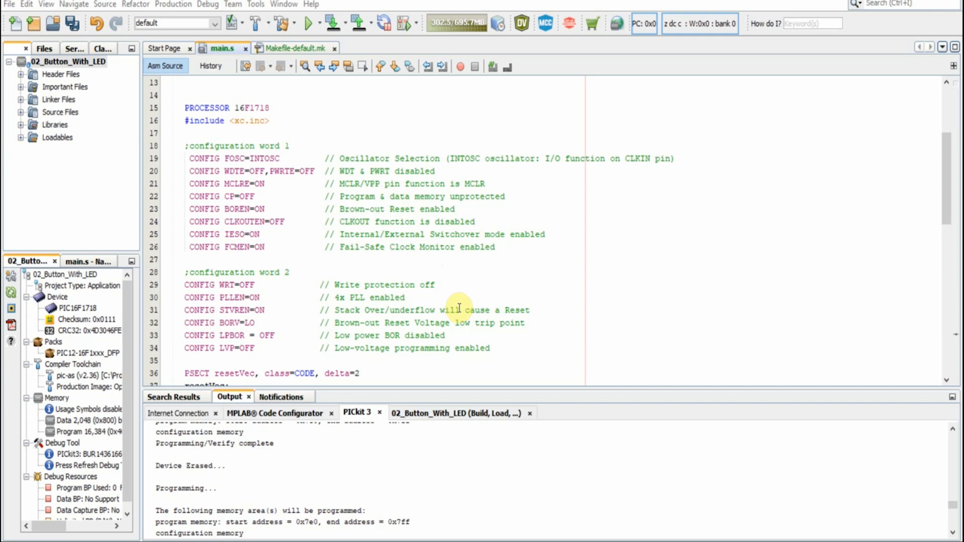
{"action": "mouse_move", "coordinate": [492, 302]}
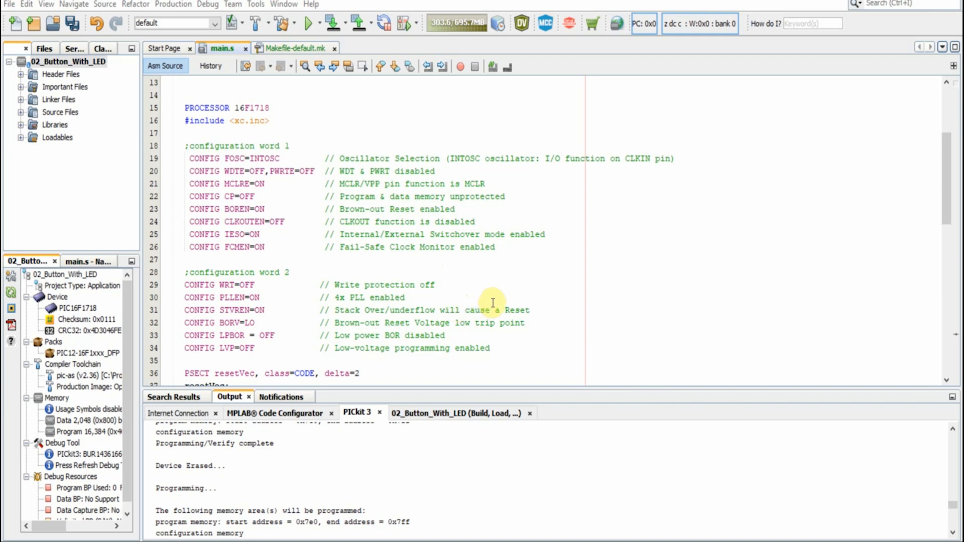
{"action": "mouse_move", "coordinate": [477, 291]}
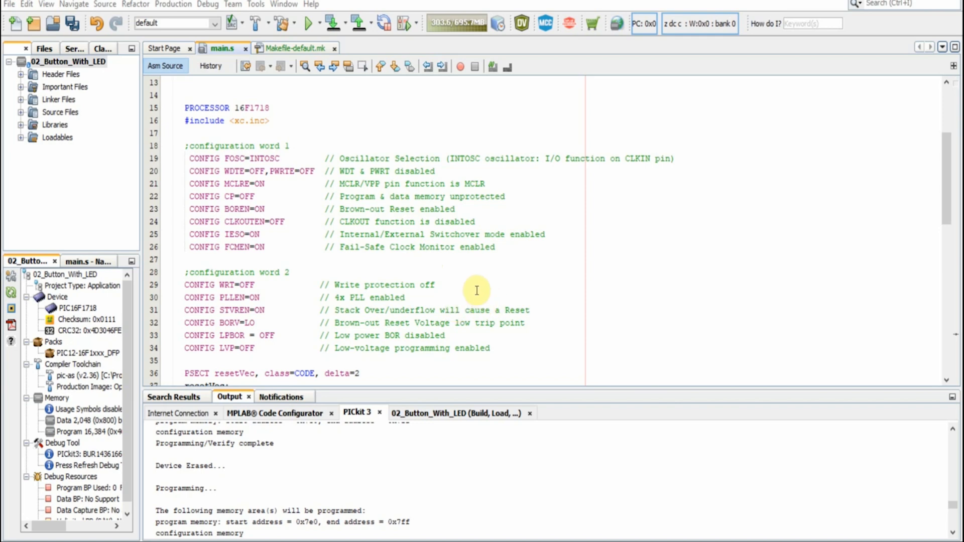
{"action": "scroll", "scroll_direction": "down", "scroll_amount": 3}
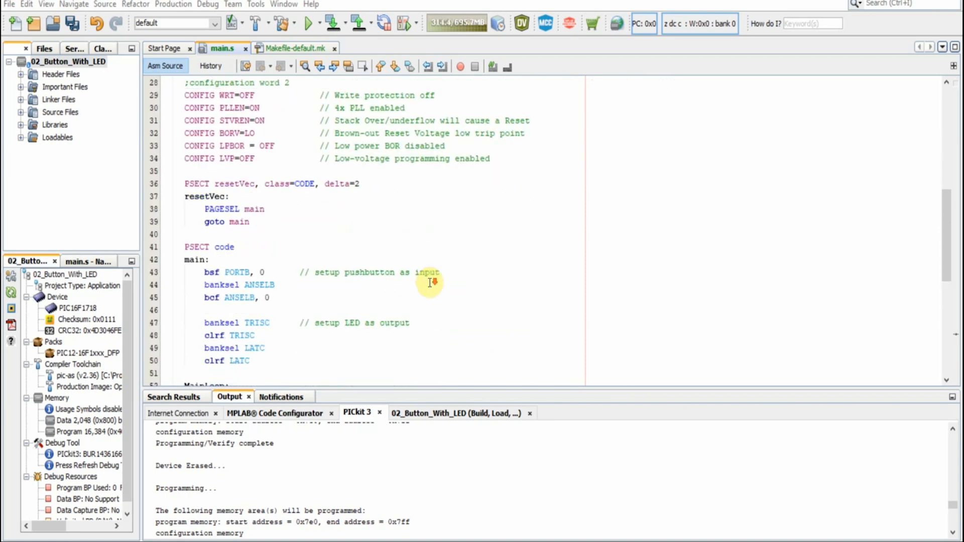
{"action": "mouse_move", "coordinate": [253, 228]}
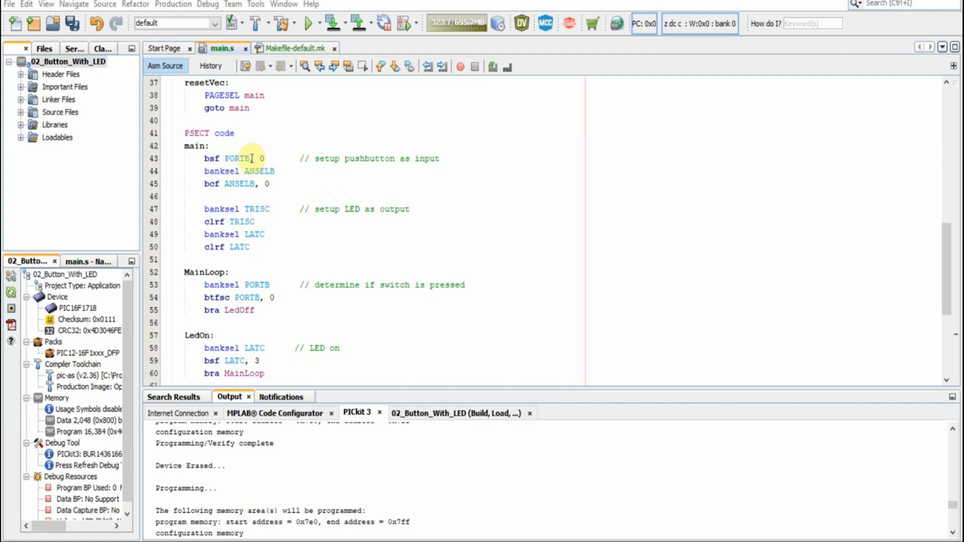
{"action": "mouse_move", "coordinate": [271, 173]}
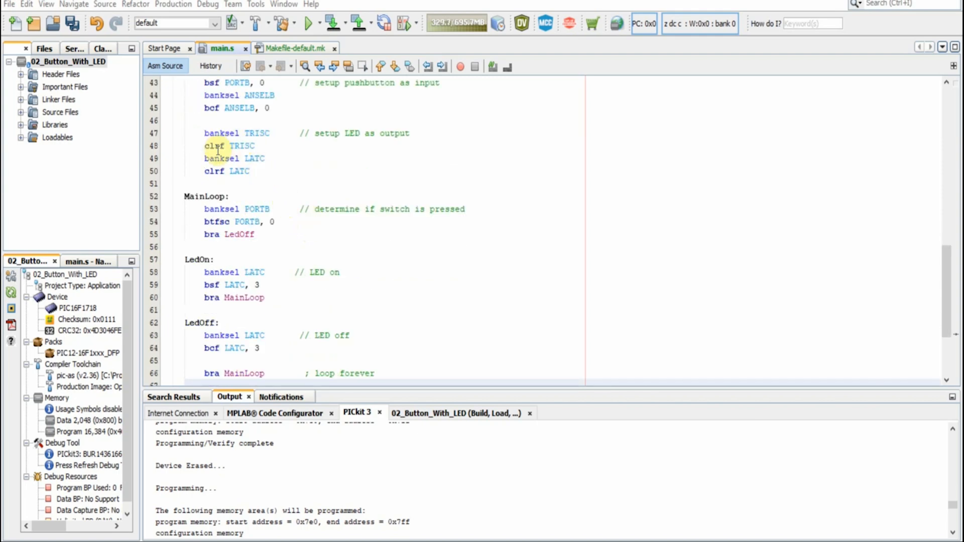
{"action": "mouse_move", "coordinate": [257, 171]}
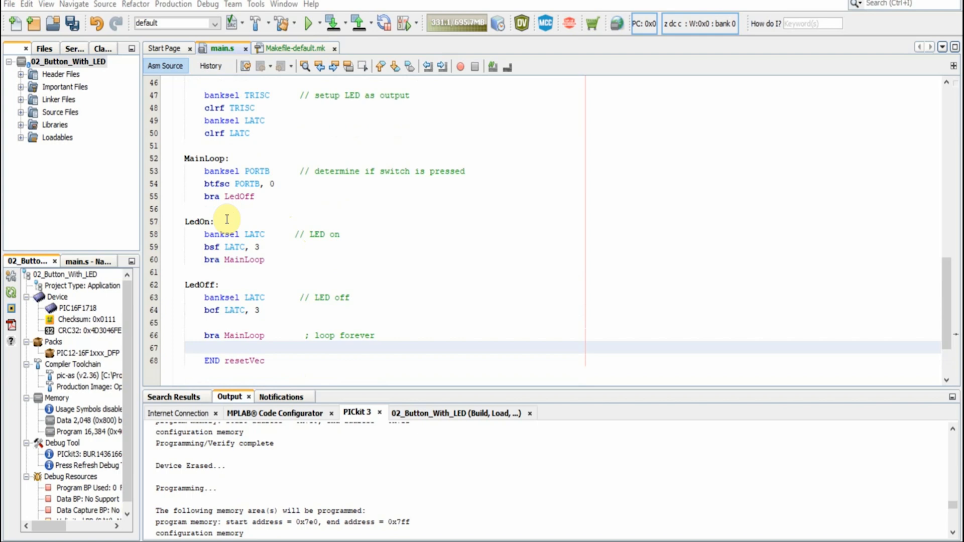
{"action": "mouse_move", "coordinate": [336, 171]}
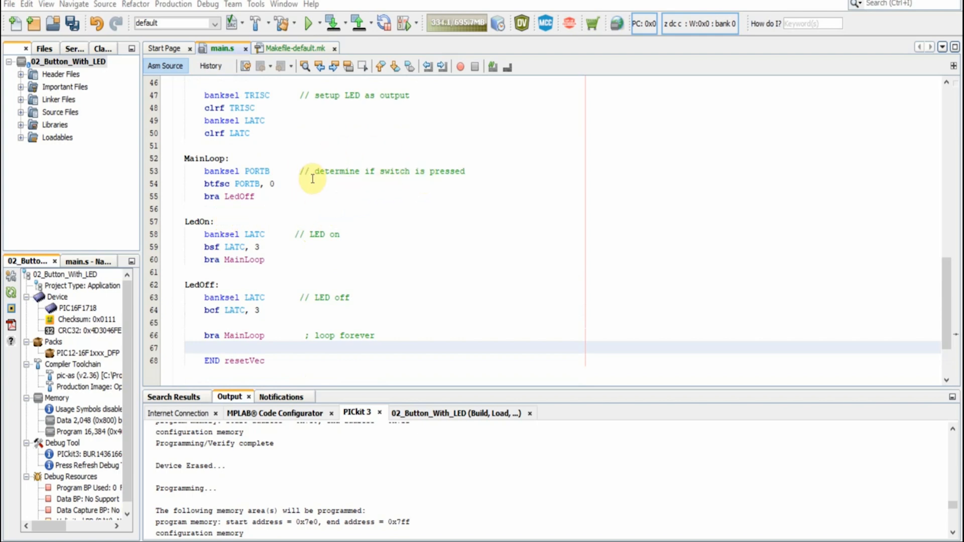
{"action": "mouse_move", "coordinate": [322, 195]}
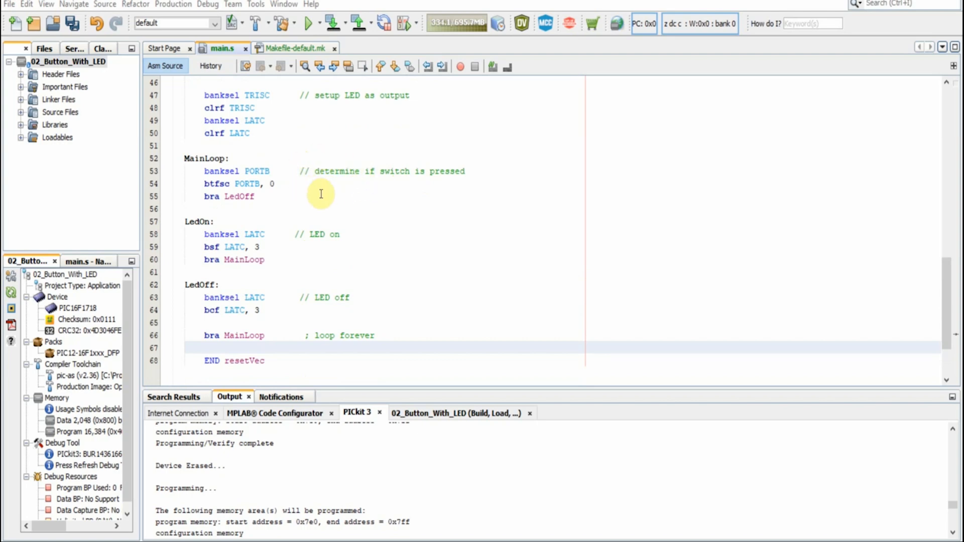
{"action": "mouse_move", "coordinate": [328, 251]}
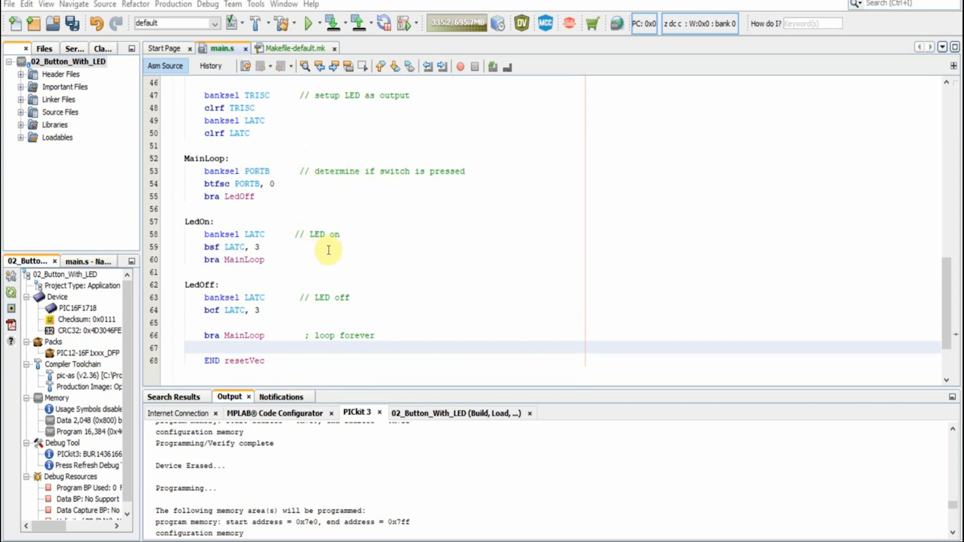
{"action": "mouse_move", "coordinate": [348, 311]}
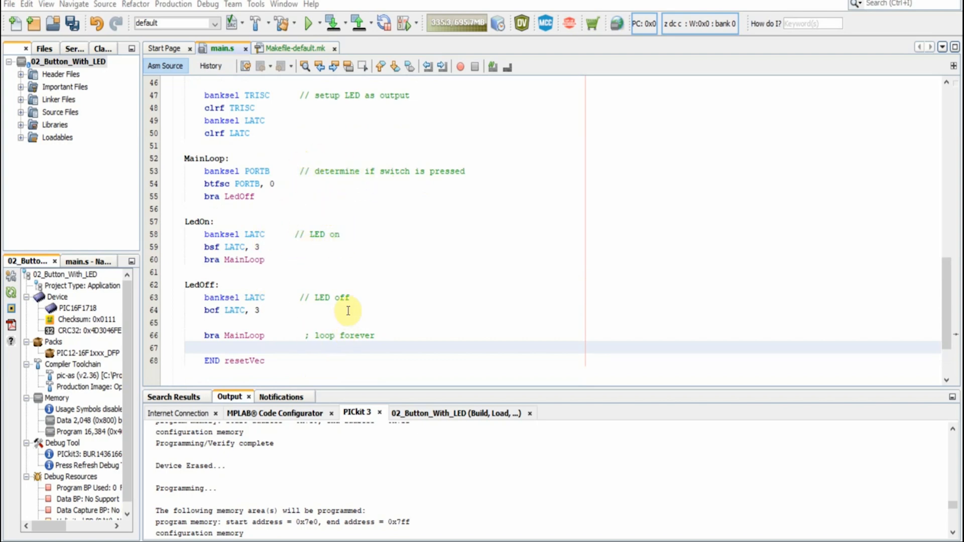
{"action": "mouse_move", "coordinate": [252, 266]}
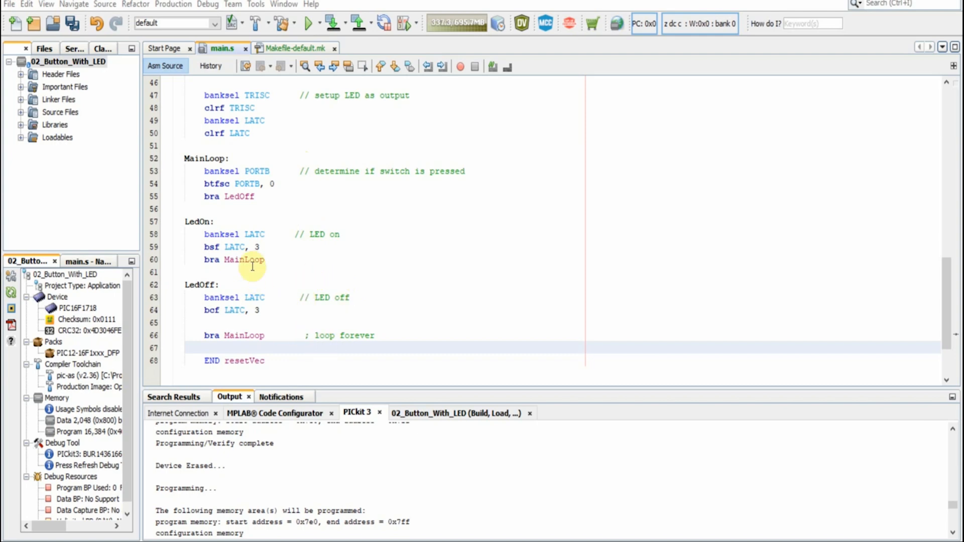
{"action": "mouse_move", "coordinate": [219, 197]}
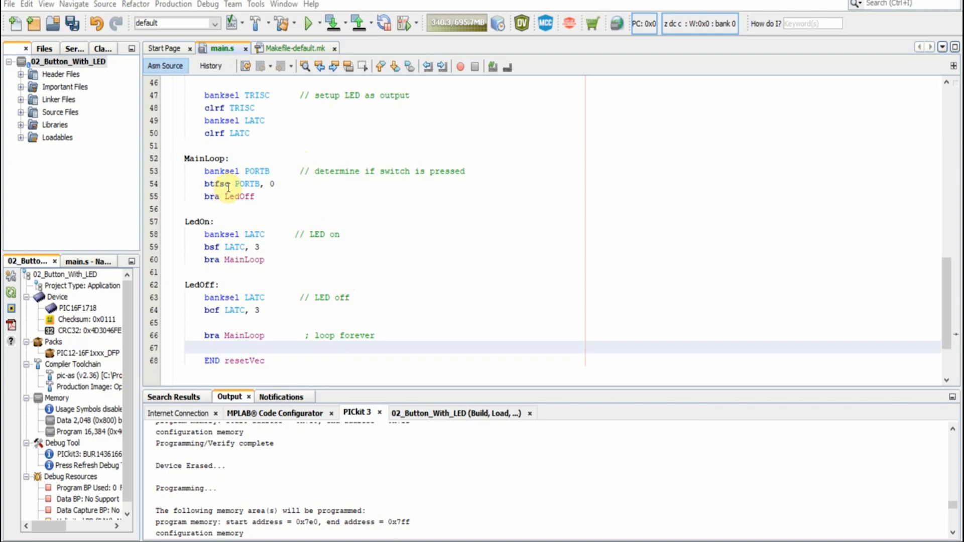
{"action": "mouse_move", "coordinate": [272, 187]}
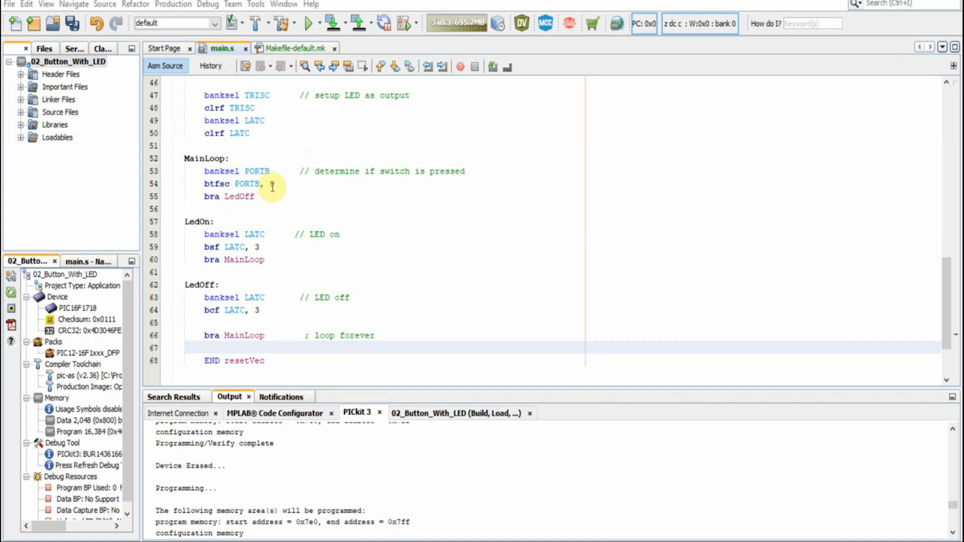
{"action": "type", "text": "0"}
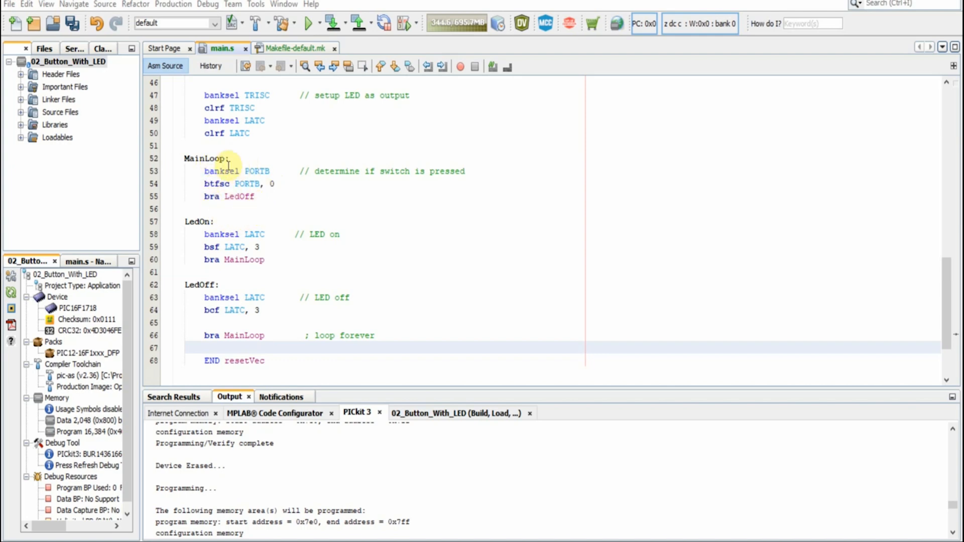
{"action": "mouse_move", "coordinate": [270, 259]}
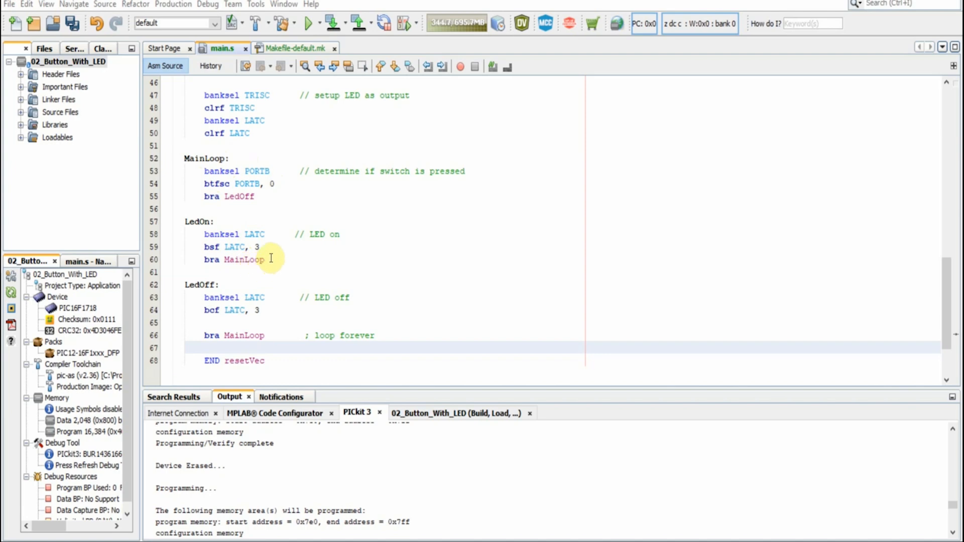
{"action": "mouse_move", "coordinate": [221, 255]}
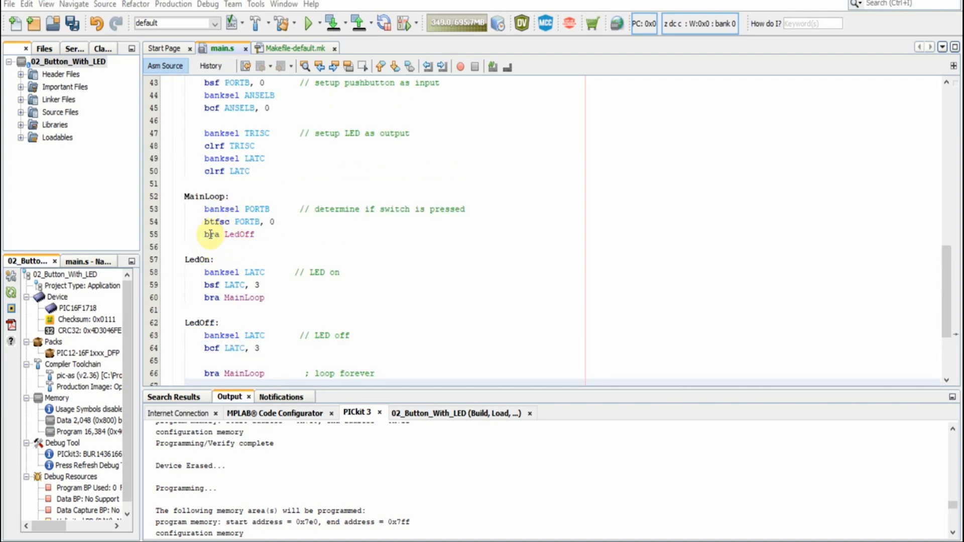
{"action": "mouse_move", "coordinate": [215, 235]}
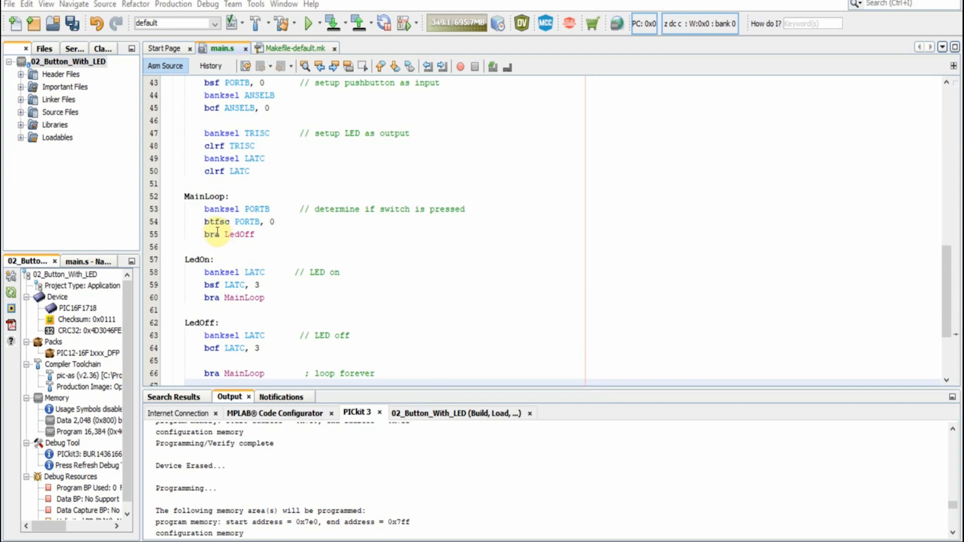
{"action": "mouse_move", "coordinate": [197, 260]}
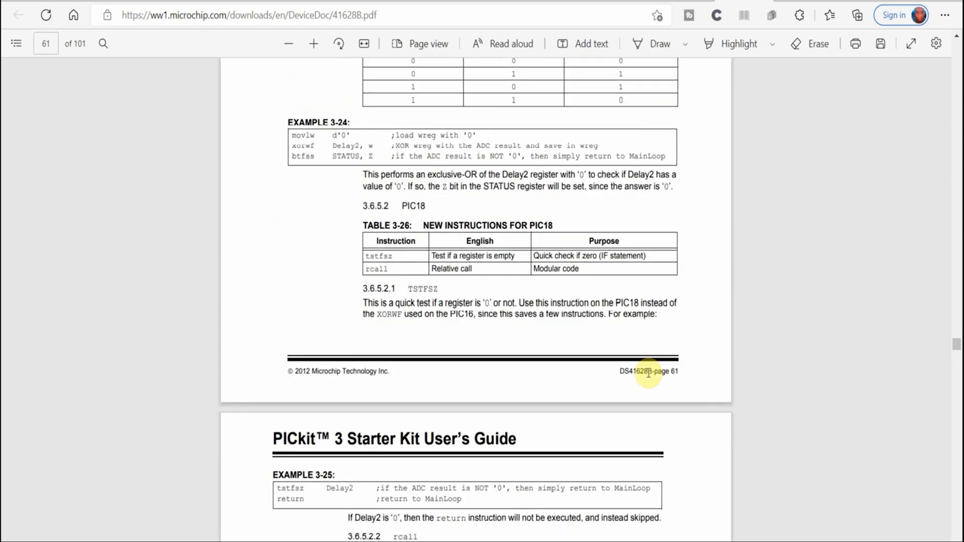
{"action": "scroll", "scroll_direction": "down", "scroll_amount": 3}
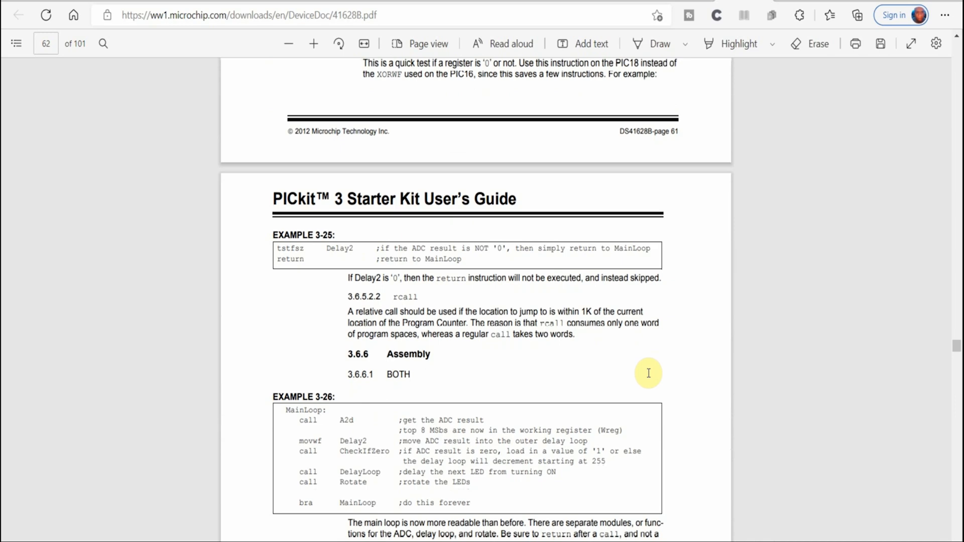
{"action": "scroll", "scroll_direction": "down", "scroll_amount": 3}
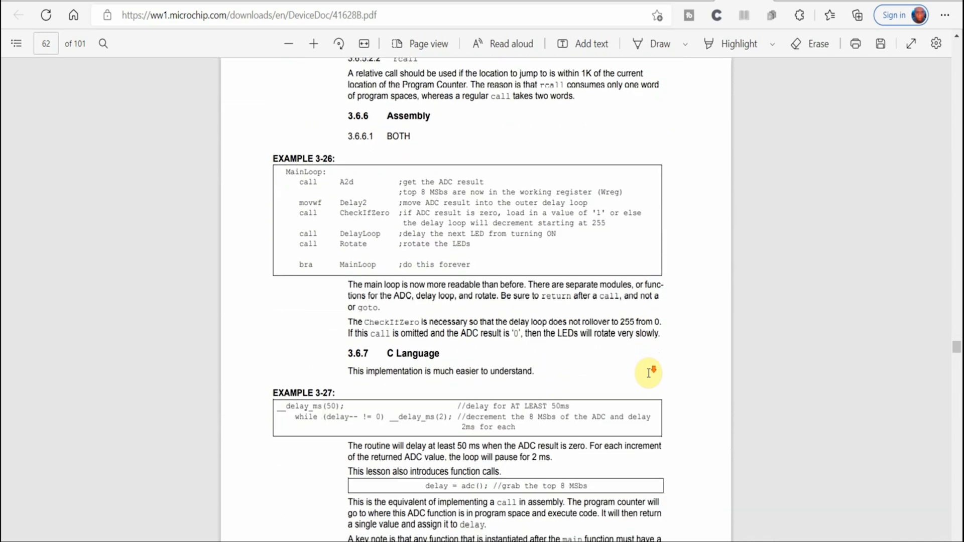
{"action": "scroll", "scroll_direction": "down", "scroll_amount": 3}
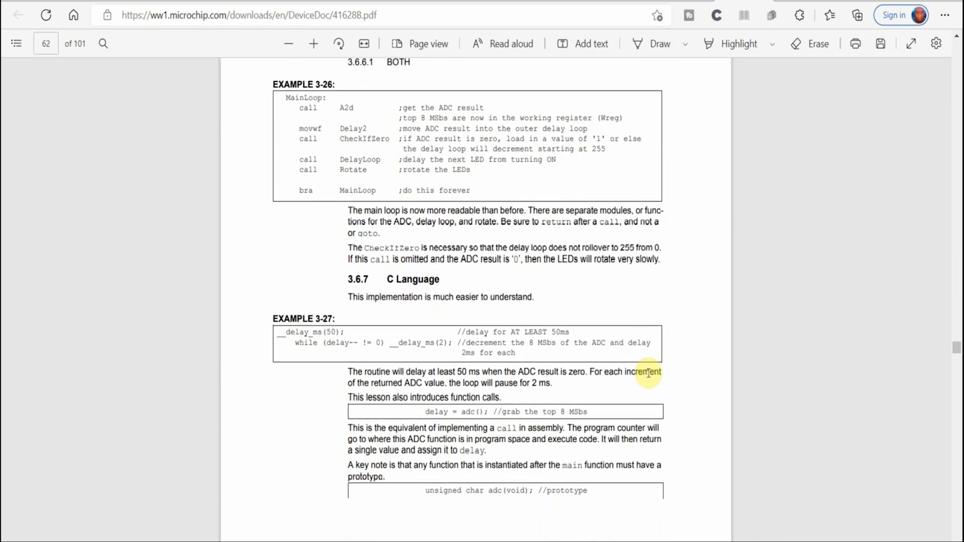
{"action": "scroll", "scroll_direction": "down", "scroll_amount": 3}
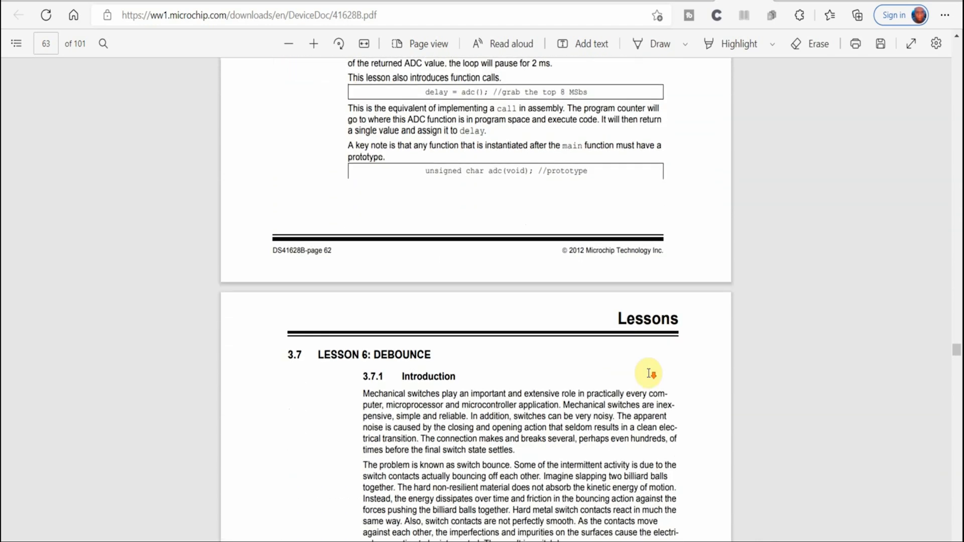
{"action": "scroll", "scroll_direction": "down", "scroll_amount": 3}
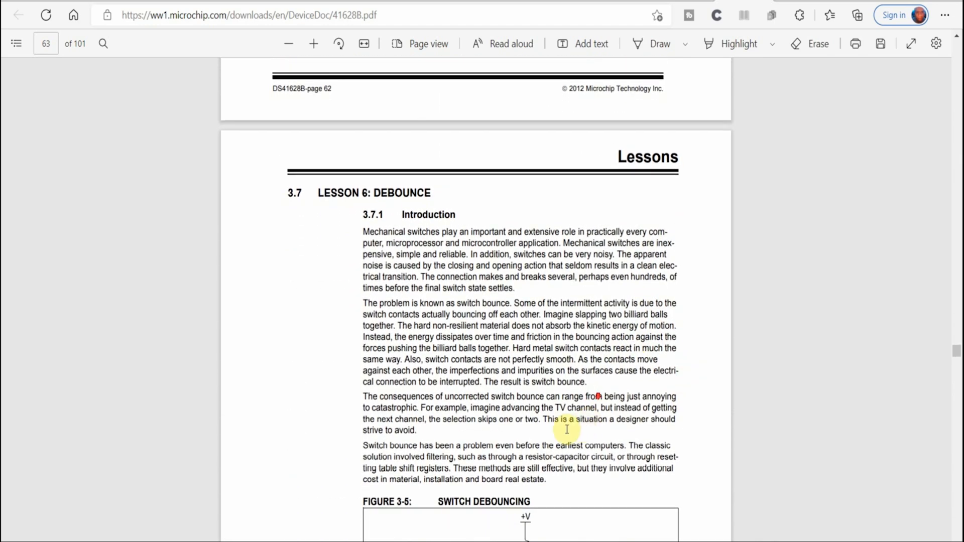
{"action": "scroll", "scroll_direction": "down", "scroll_amount": 3}
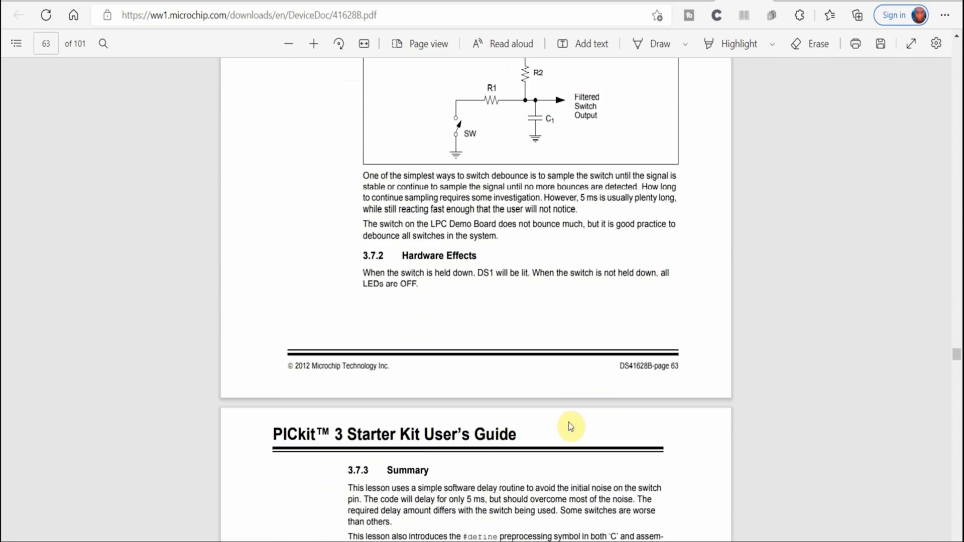
{"action": "scroll", "scroll_direction": "down", "scroll_amount": 3}
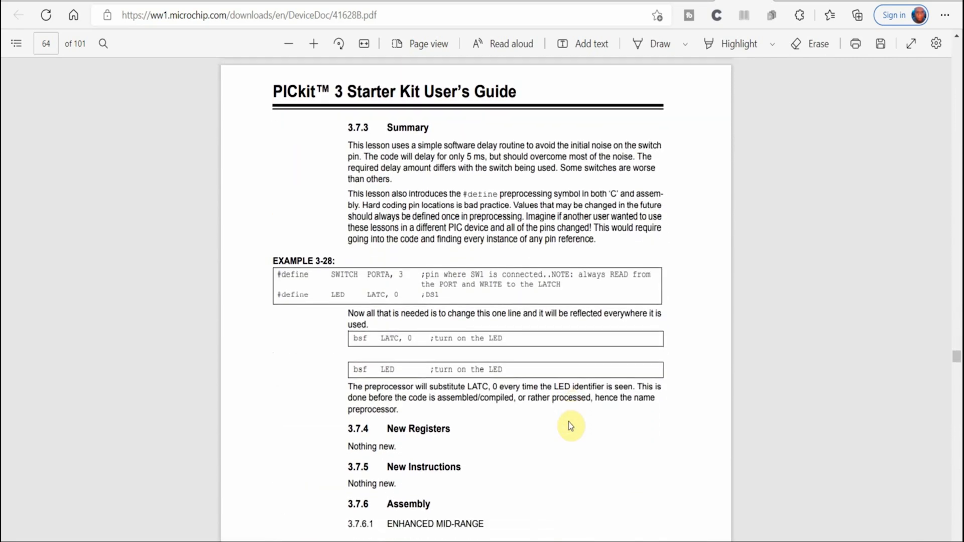
{"action": "scroll", "scroll_direction": "down", "scroll_amount": 3}
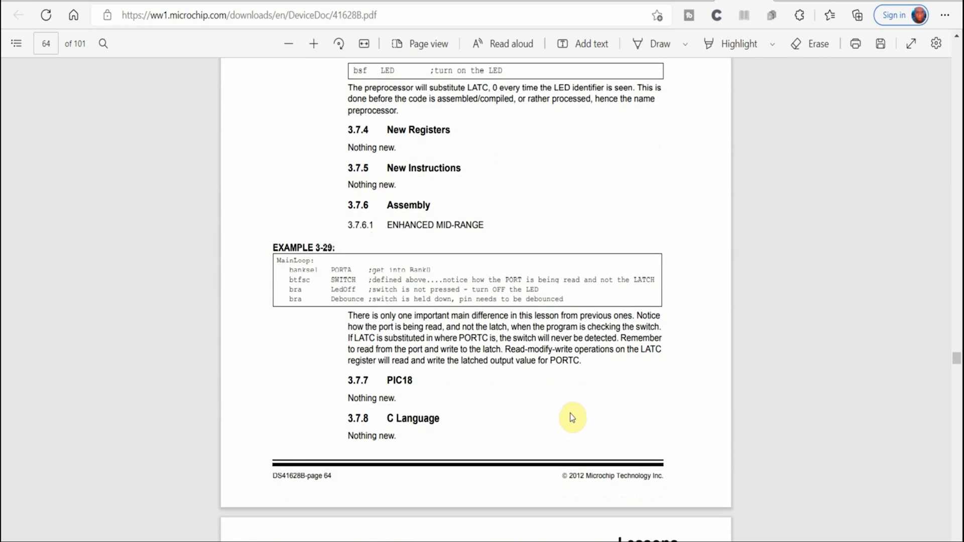
{"action": "scroll", "scroll_direction": "down", "scroll_amount": 3}
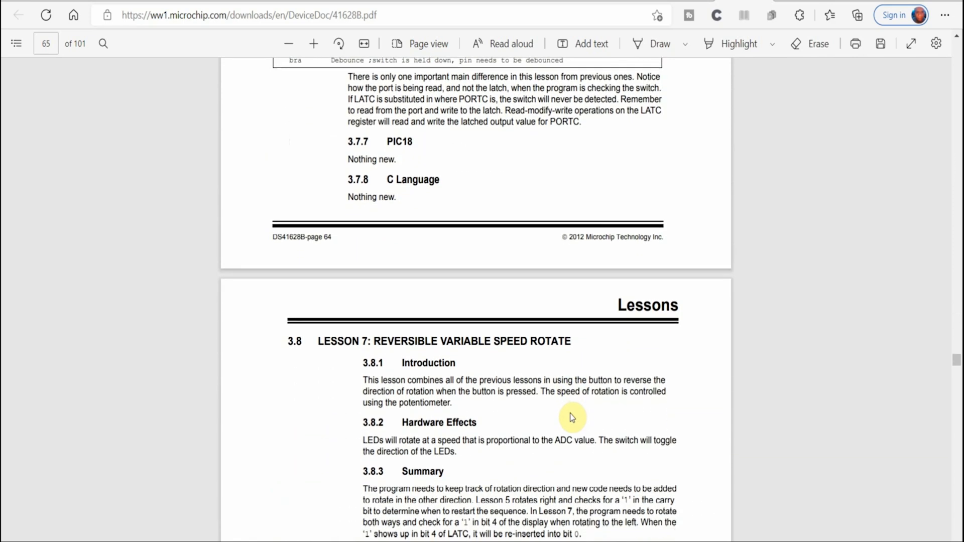
{"action": "scroll", "scroll_direction": "down", "scroll_amount": 3}
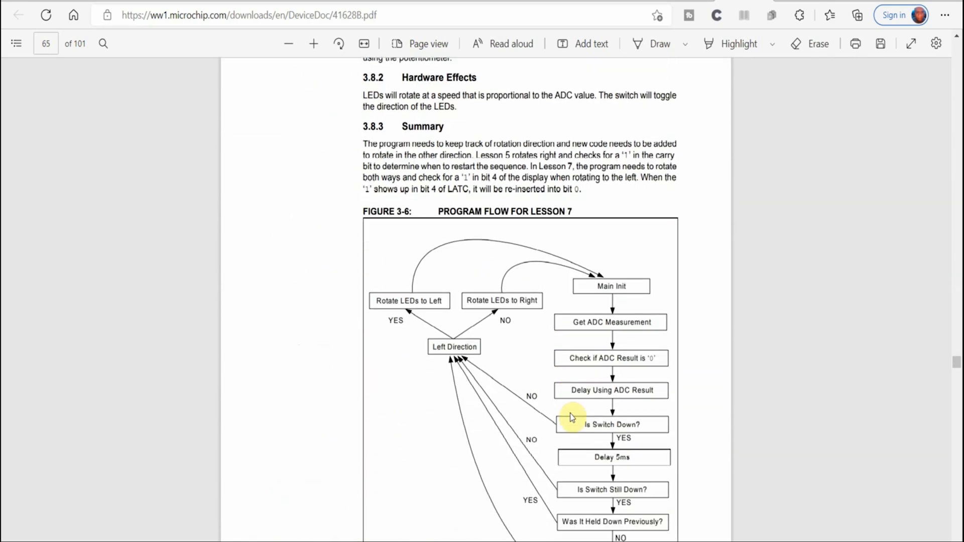
{"action": "scroll", "scroll_direction": "down", "scroll_amount": 3}
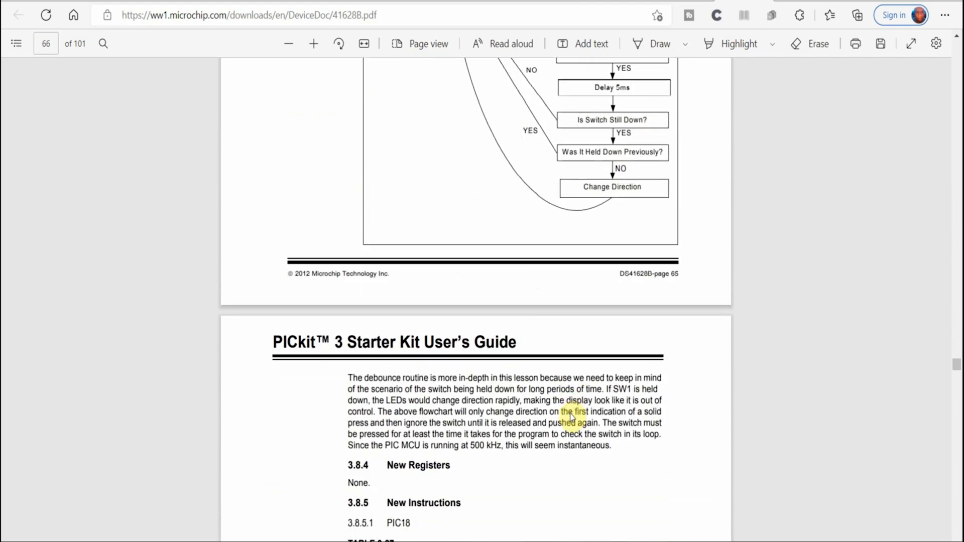
{"action": "scroll", "scroll_direction": "down", "scroll_amount": 3}
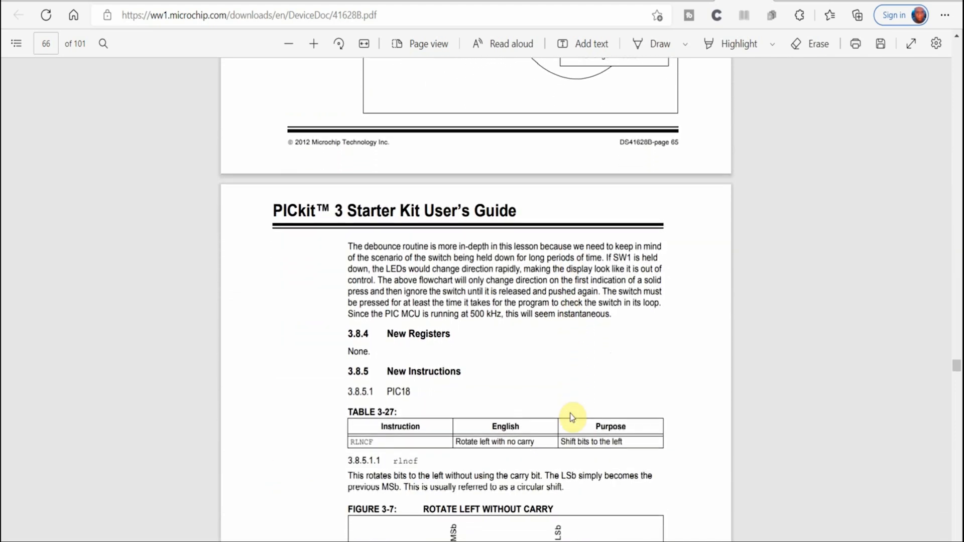
{"action": "scroll", "scroll_direction": "down", "scroll_amount": 3}
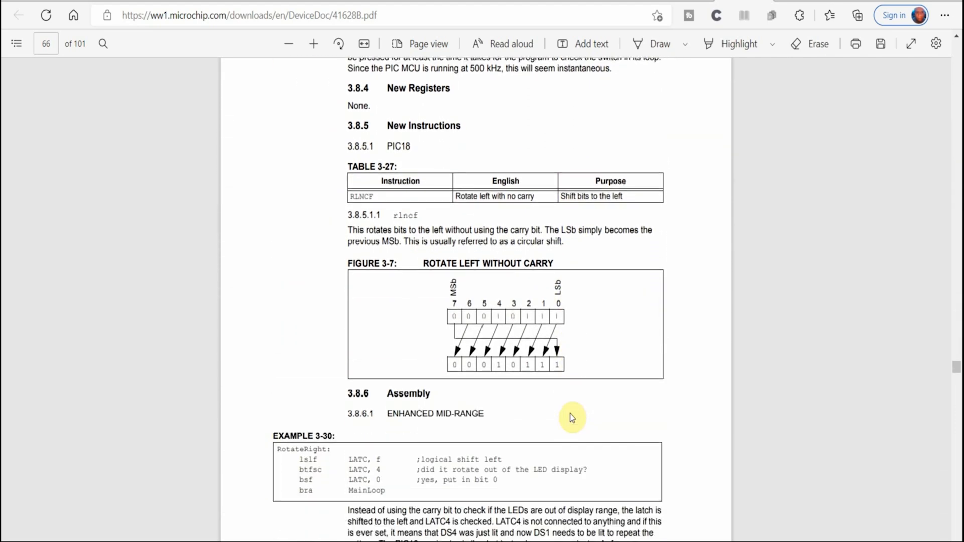
{"action": "scroll", "scroll_direction": "down", "scroll_amount": 3}
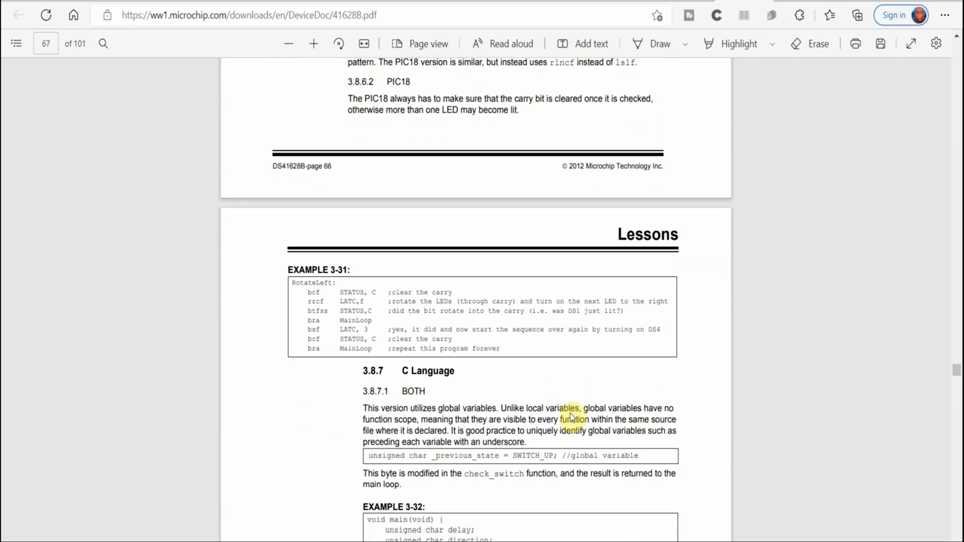
{"action": "scroll", "scroll_direction": "down", "scroll_amount": 3}
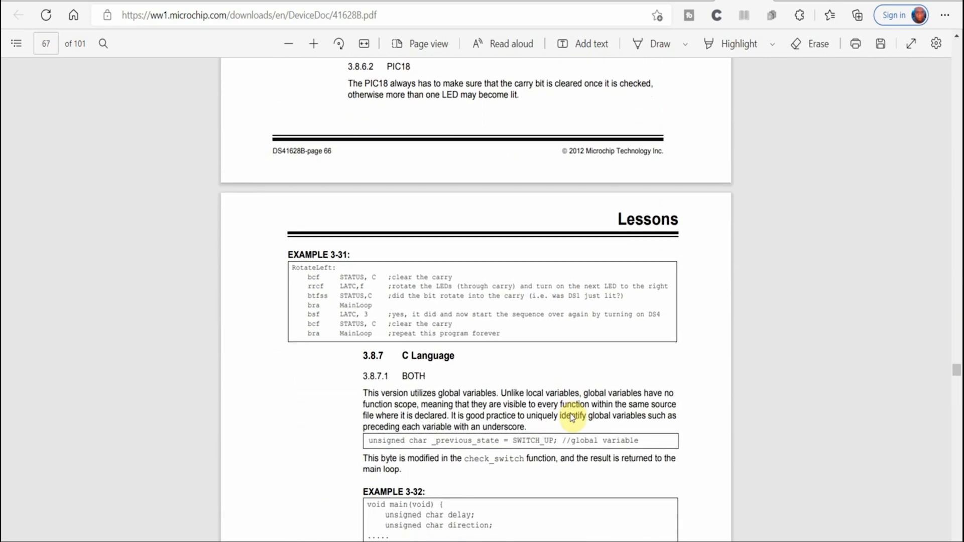